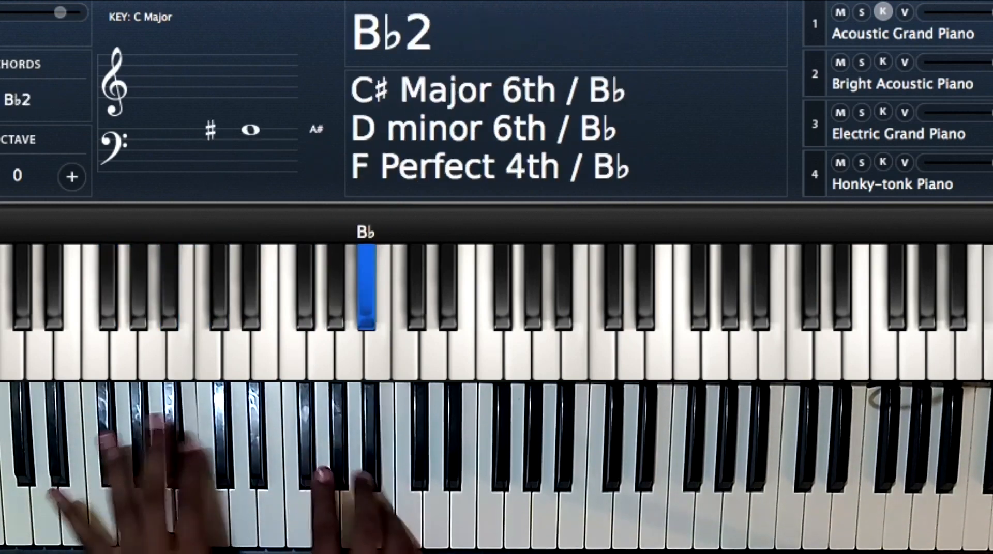
Sound a low B♭ so the key lights and chords over a B♭ bass are listed
click(304, 286)
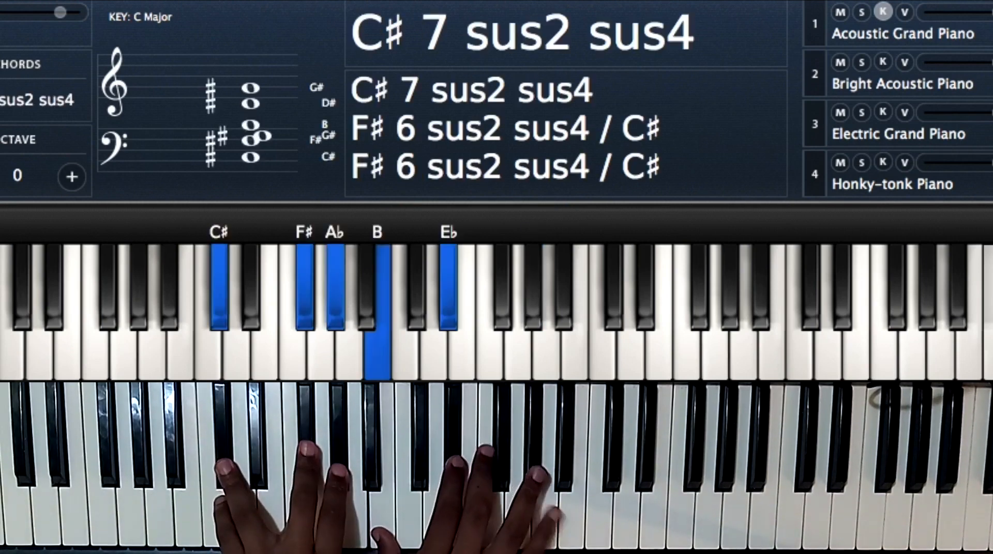
Sound C♯, F♯, A♭, B and E♭ together so the voicing reads C♯ 7 sus2 sus4
click(532, 291)
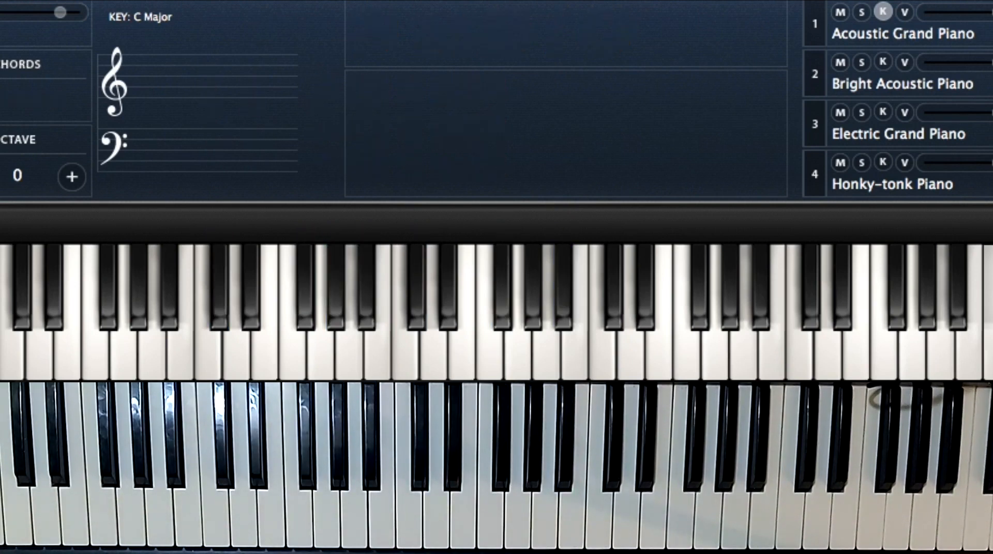
Release every note so the keyboard, staff and chord list clear
click(376, 311)
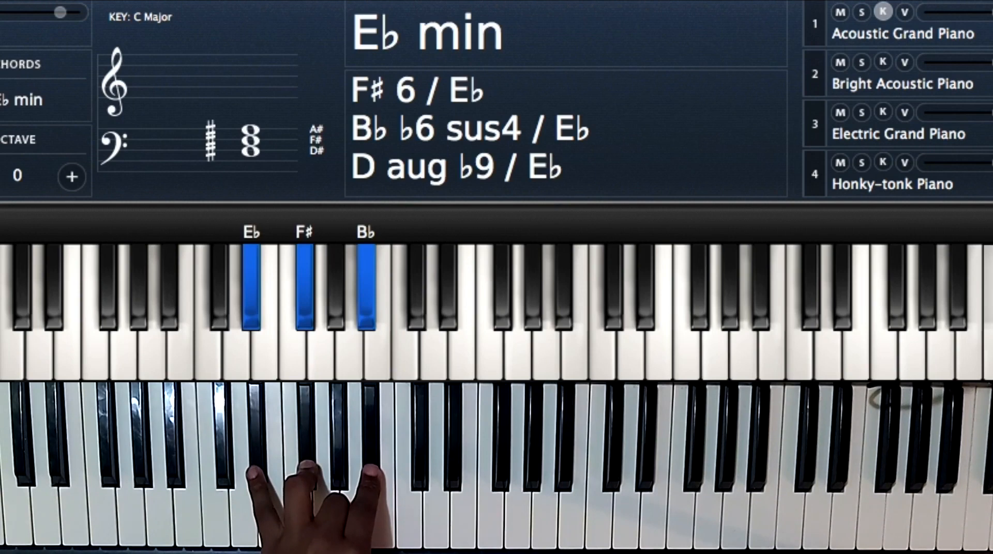
click(557, 444)
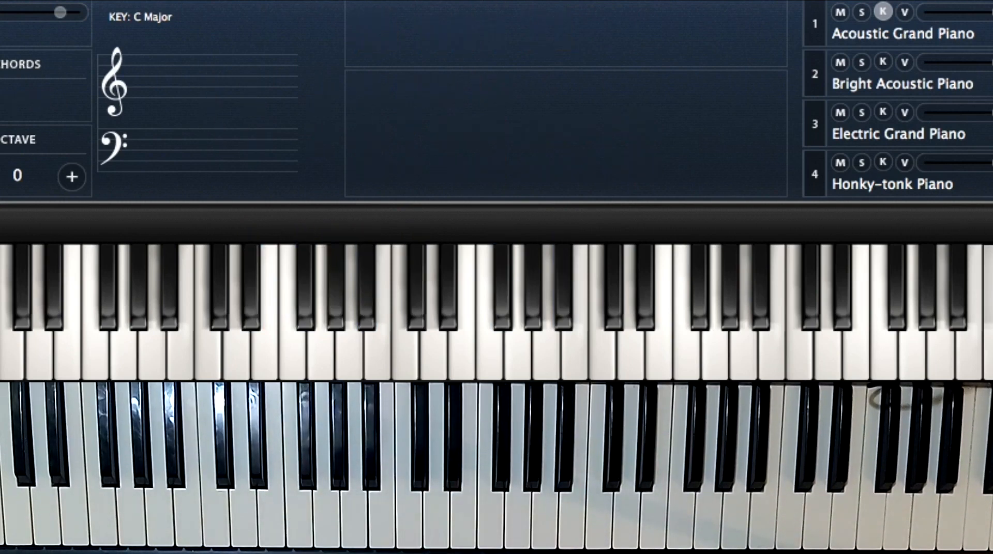
click(489, 317)
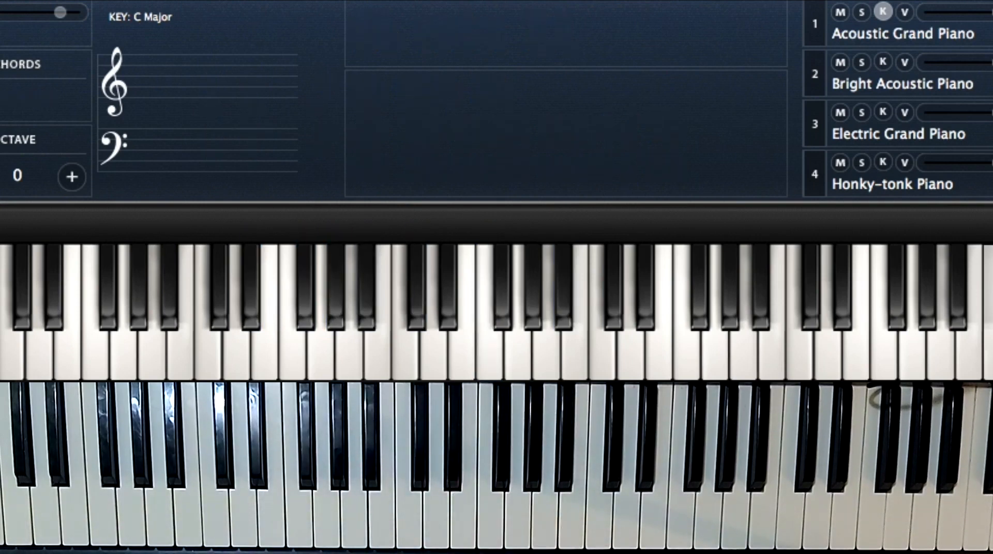
click(304, 286)
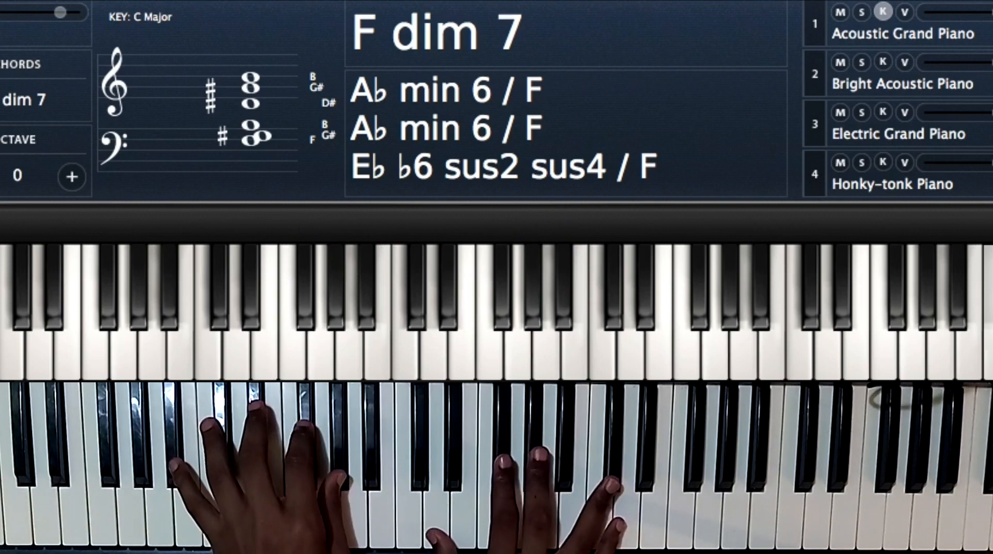
Play the F dim 7 voicing, with Ab min 6 / F shown as an alternative
click(380, 456)
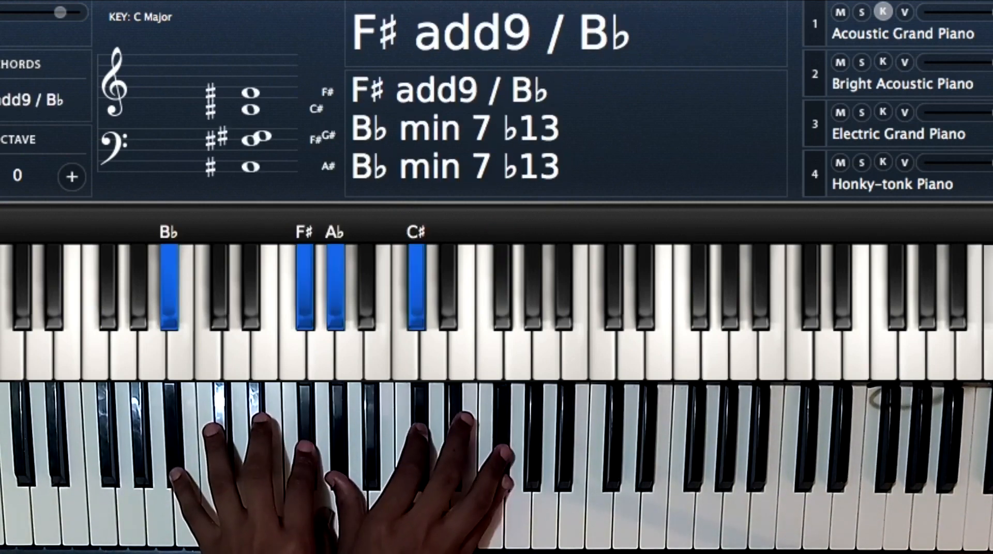
Sound Bb, F♯, A♭, C♯ and a higher F♯ so the chord reads F♯ add9 / Bb
click(501, 286)
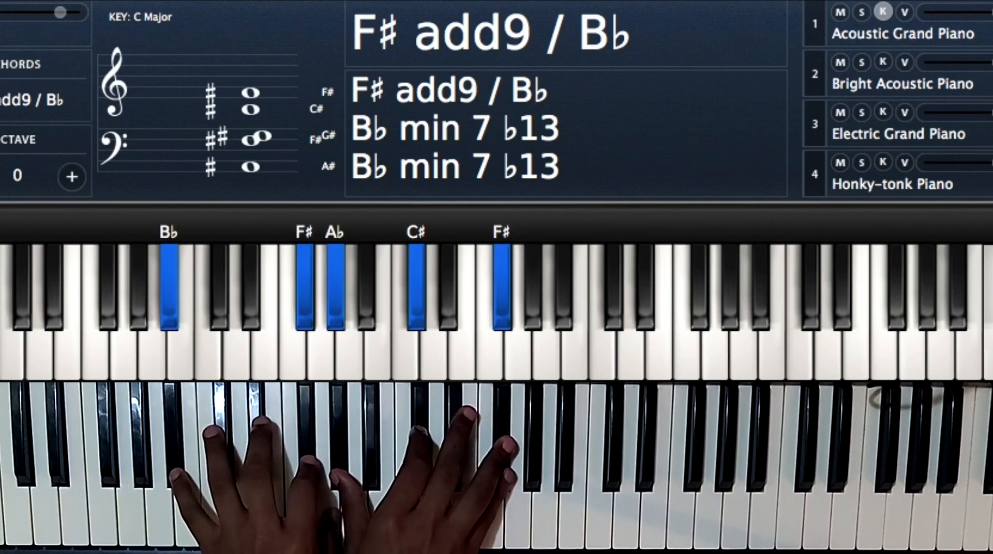